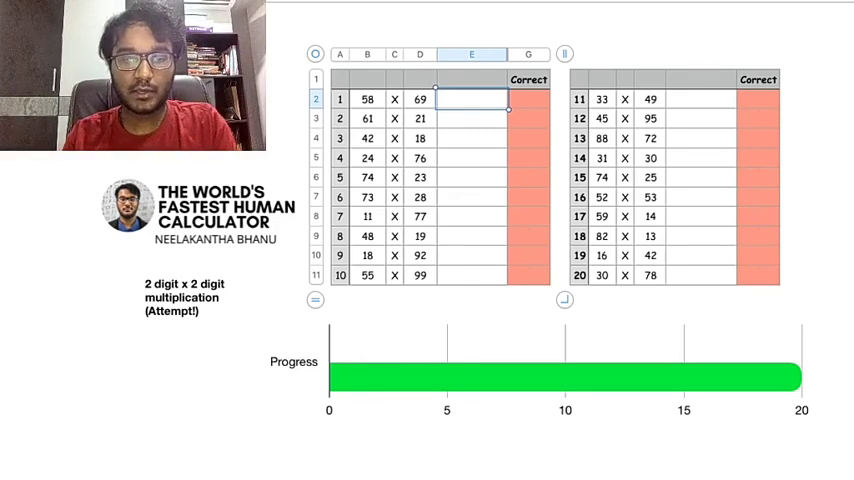
pyautogui.write('128')
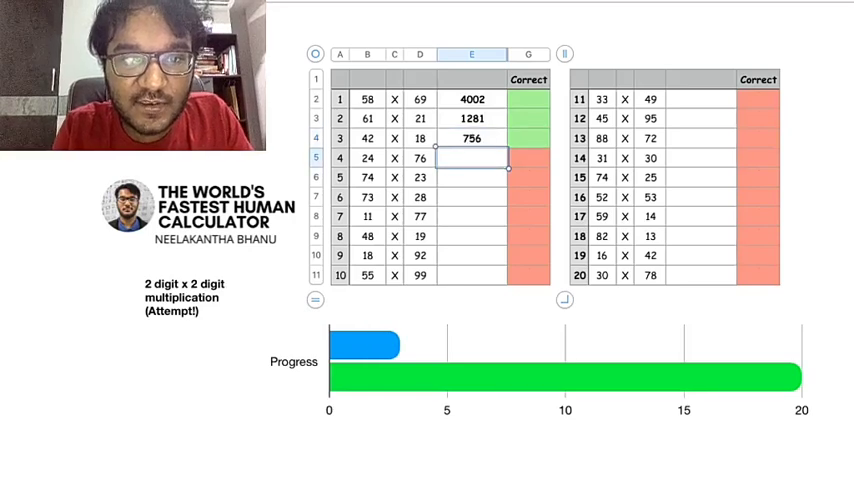
pyautogui.write('1824')
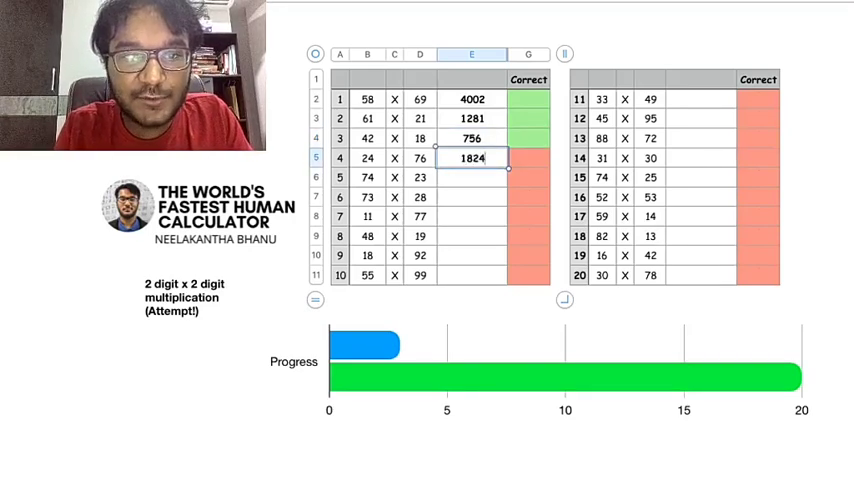
pyautogui.write('1702')
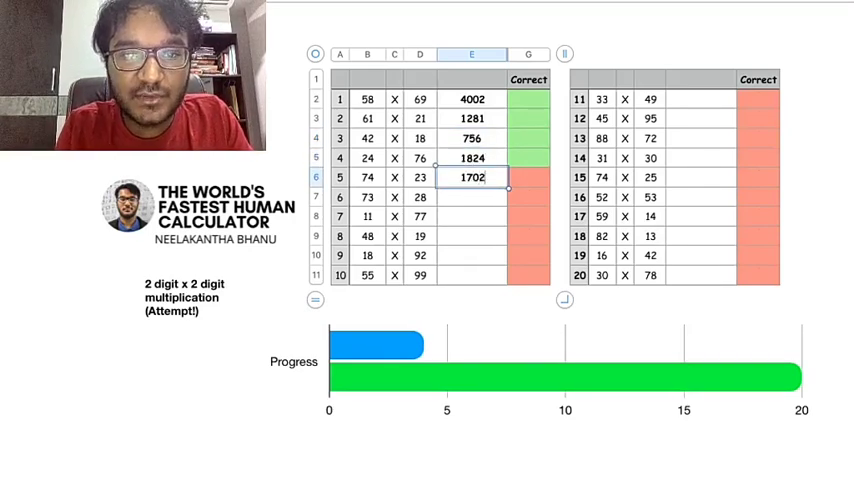
pyautogui.write('20')
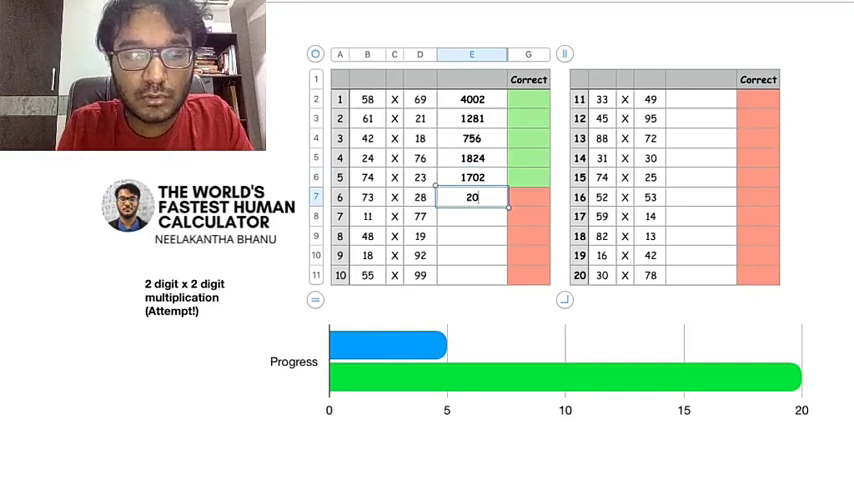
pyautogui.write('847')
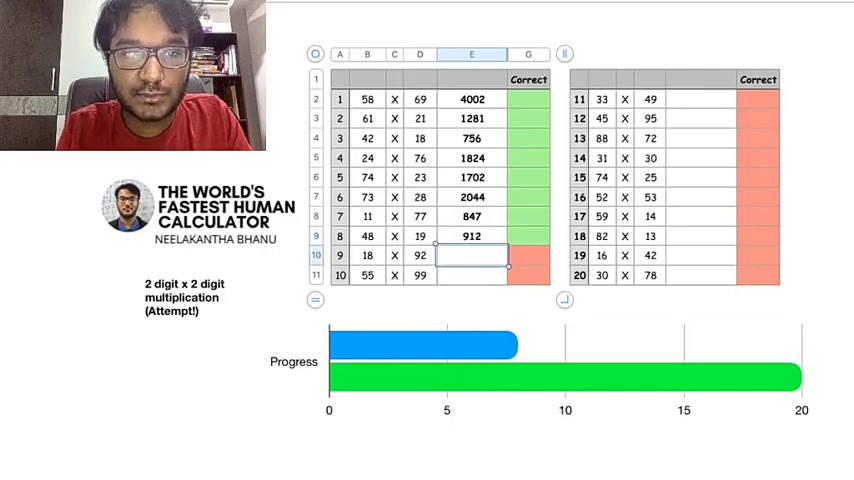
pyautogui.write('1656')
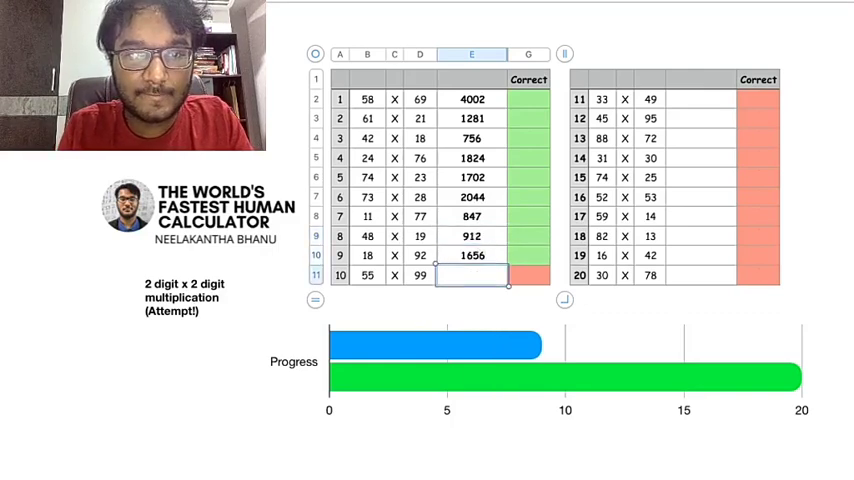
pyautogui.write('5445')
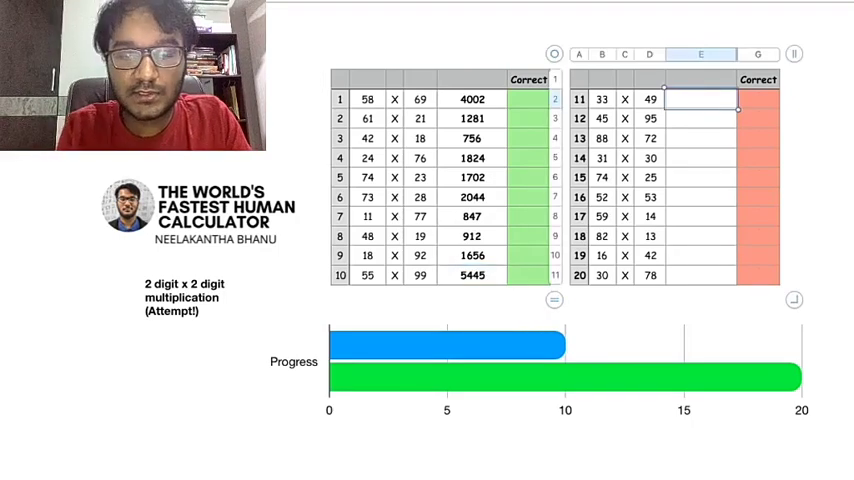
pyautogui.write('1617')
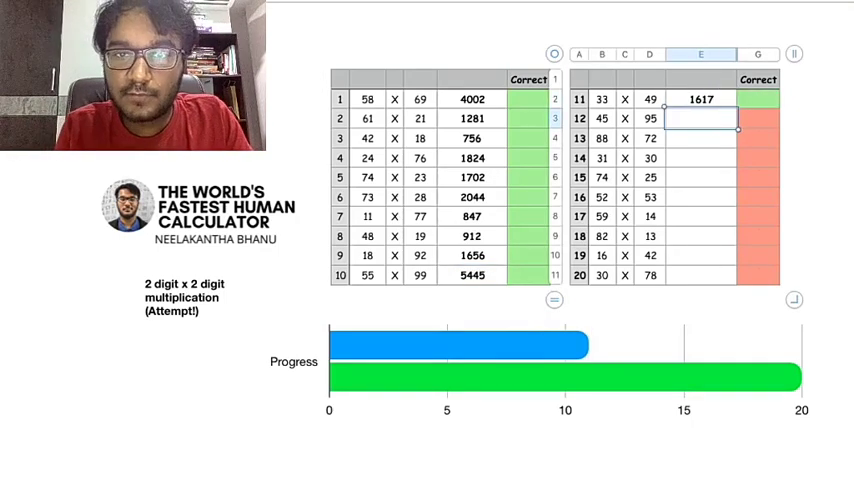
pyautogui.write('4275')
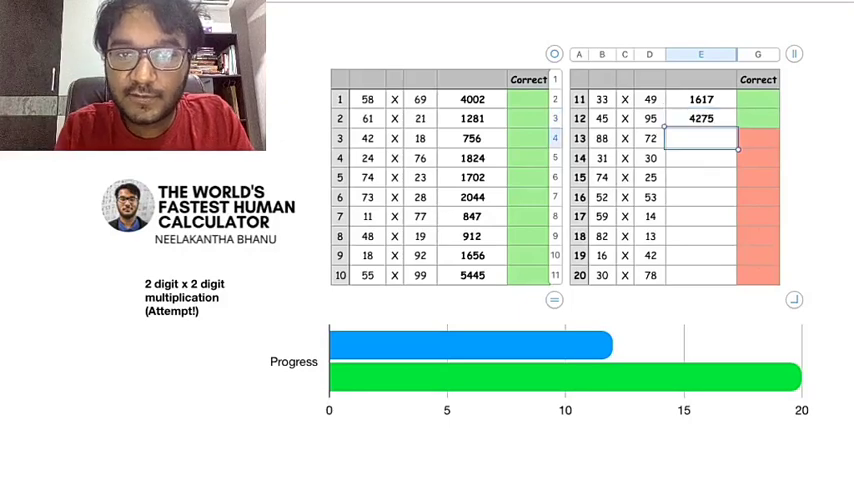
pyautogui.write('6336')
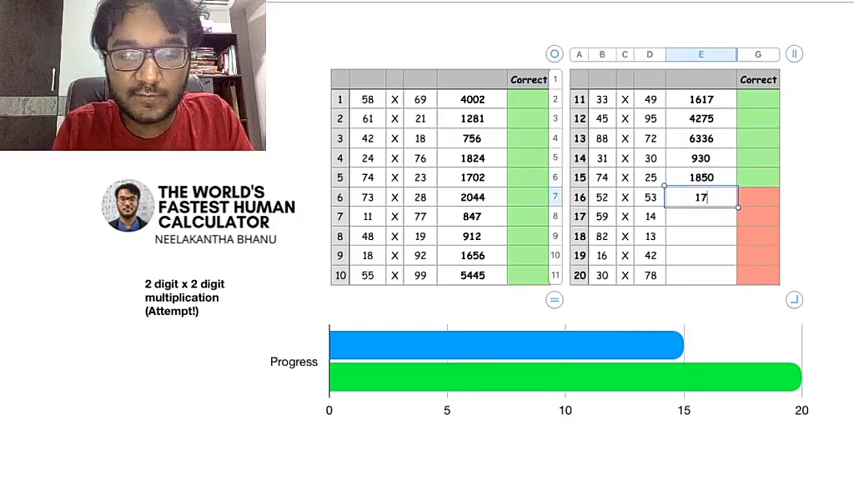
pyautogui.write('2756')
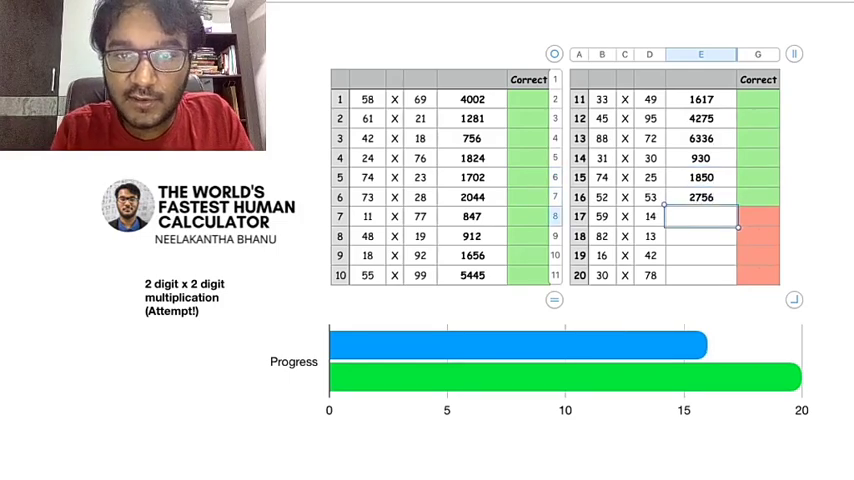
pyautogui.write('827')
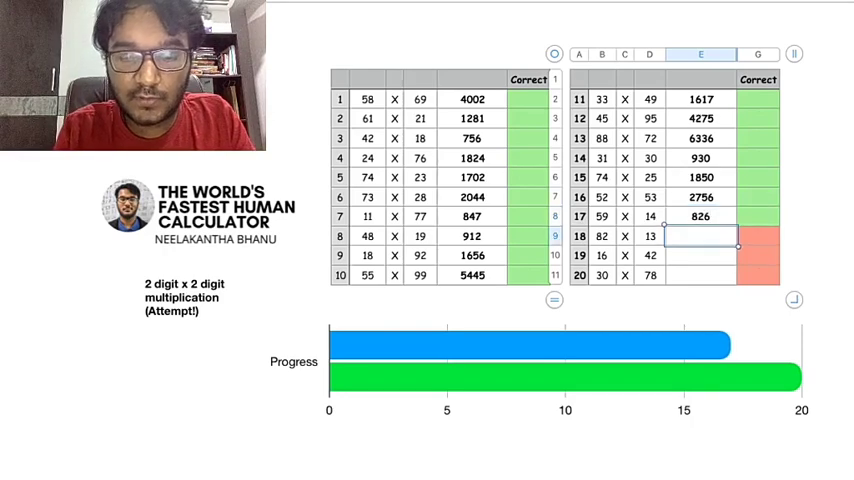
pyautogui.write('1066')
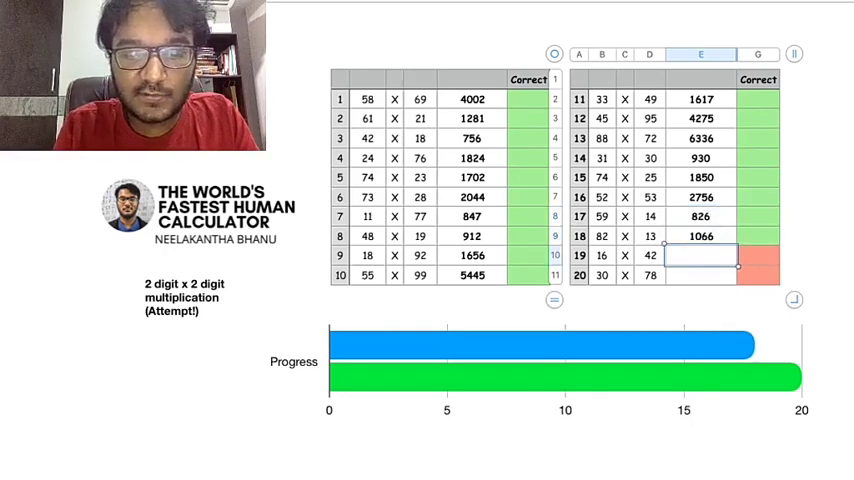
pyautogui.write('23')
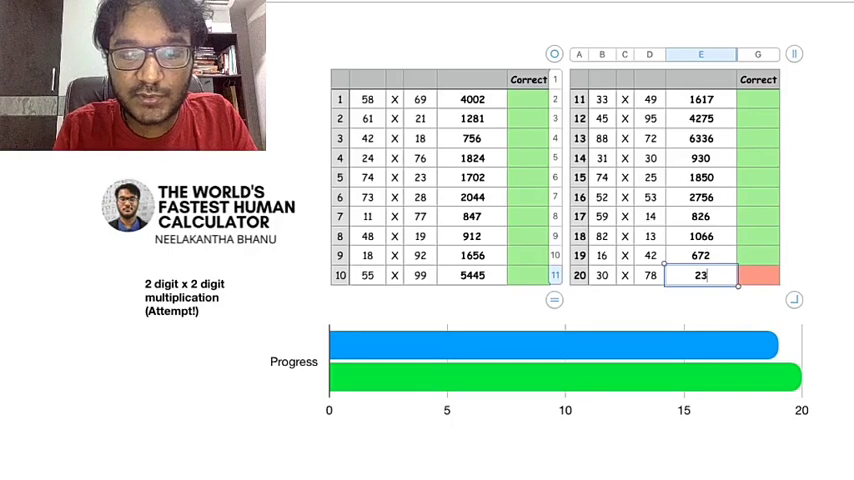
pyautogui.write('2340')
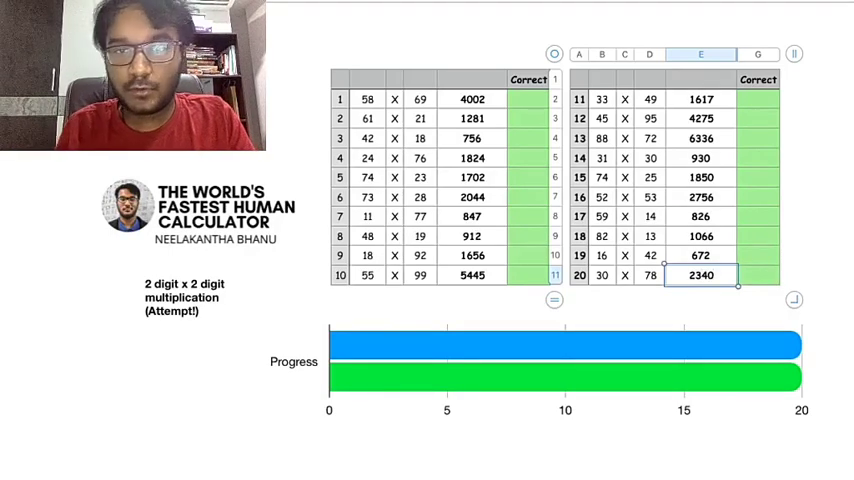